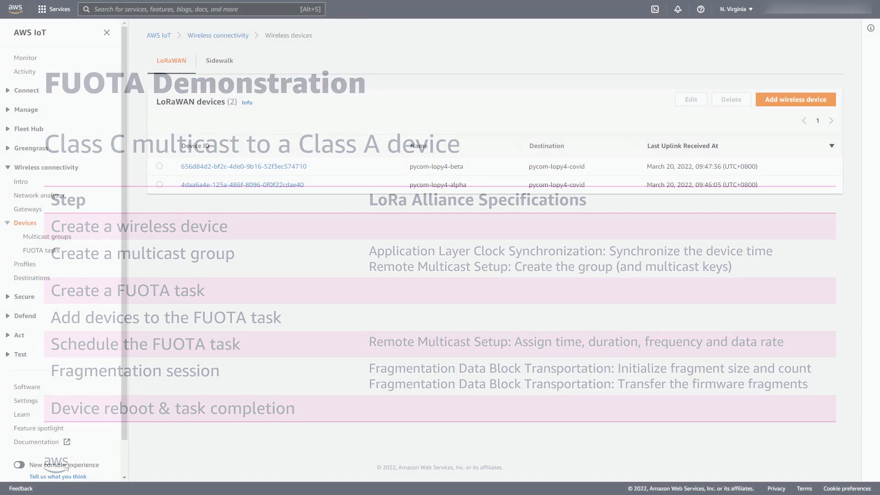
left_click(795, 99)
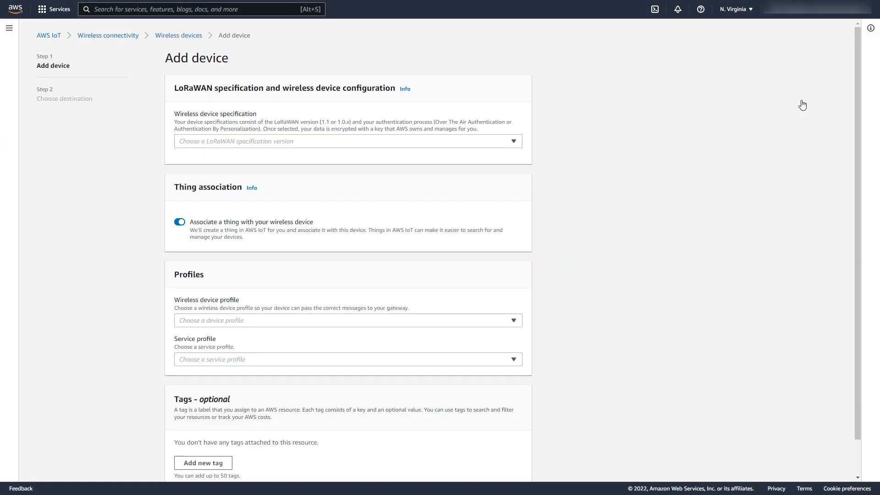
left_click(347, 141)
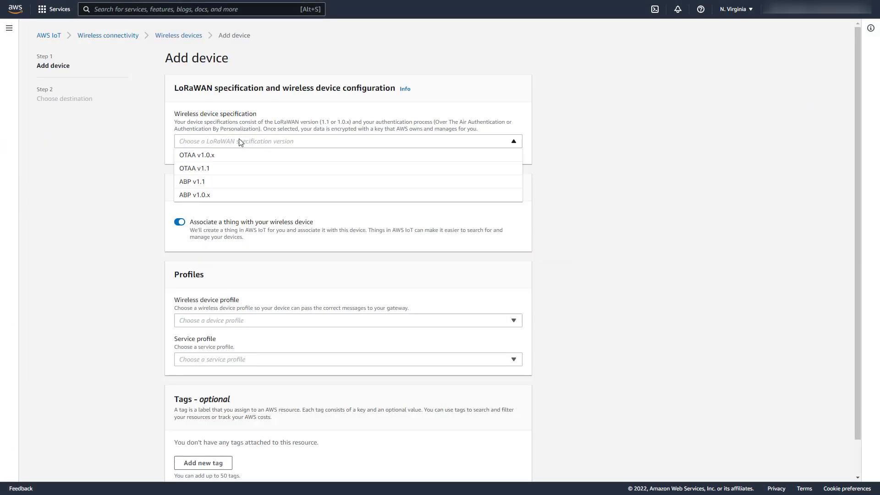
left_click(197, 154)
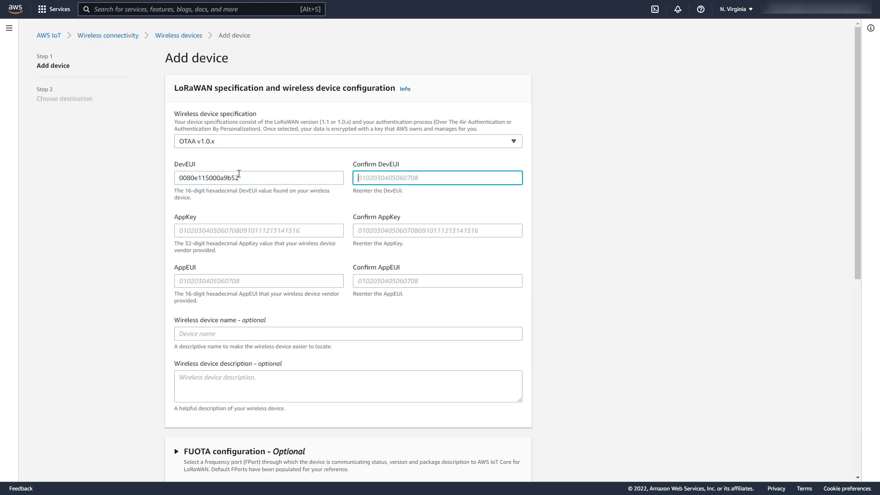
left_click(258, 230)
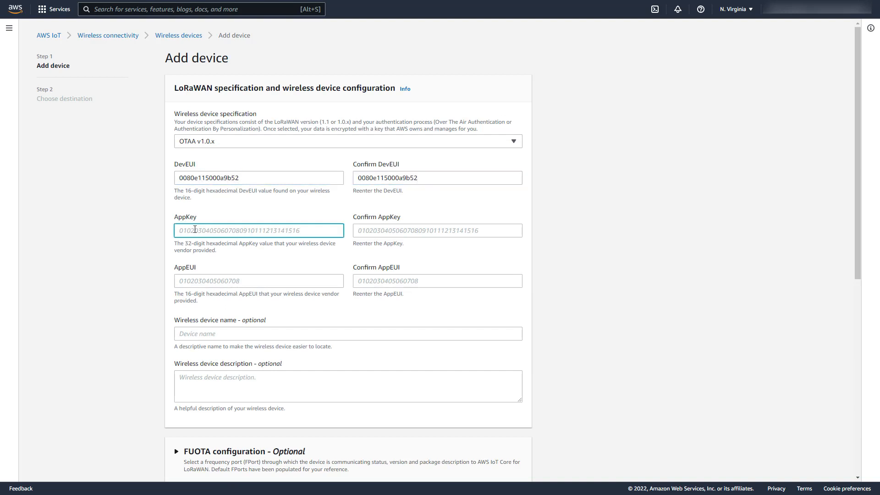
type("2B7E151628AED2A6ABF7158809CF4F3C")
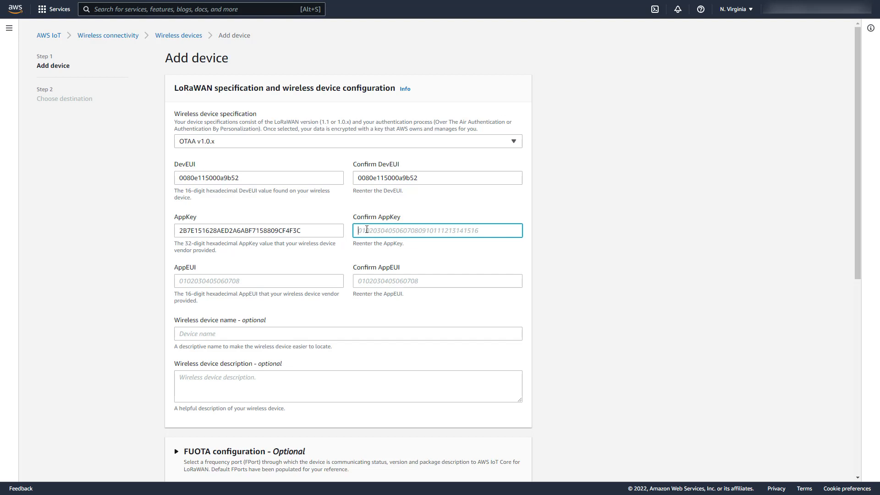
type("0101010101010101")
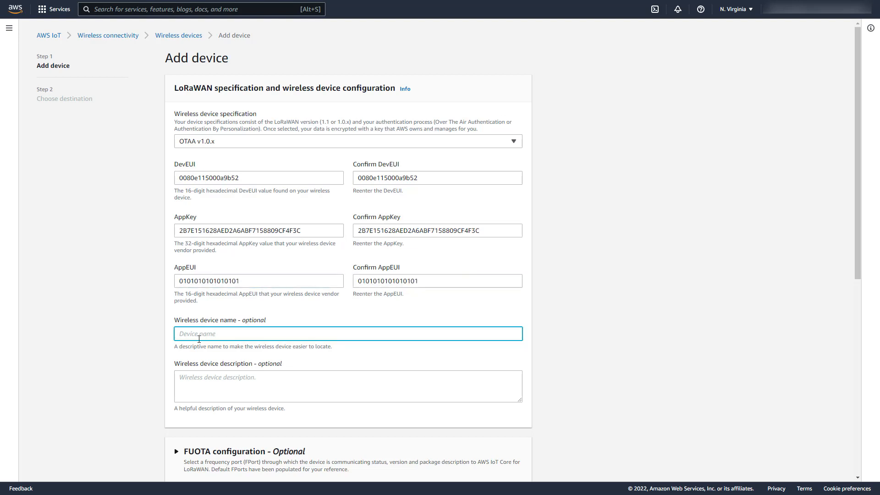
type("st-nucleo-wl55jc1-alpha")
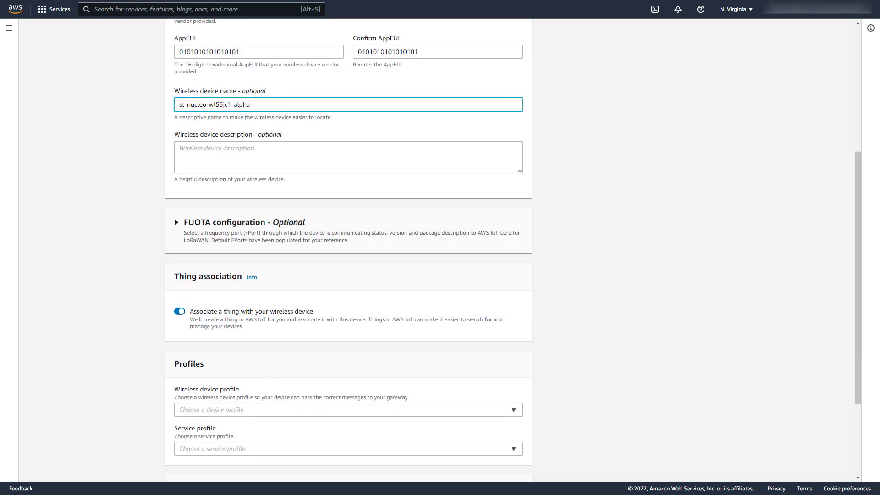
left_click(176, 222)
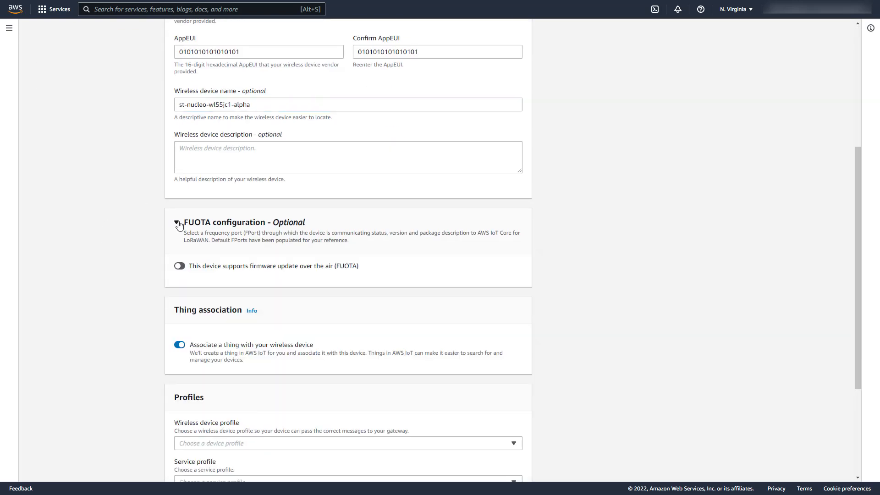
left_click(179, 265)
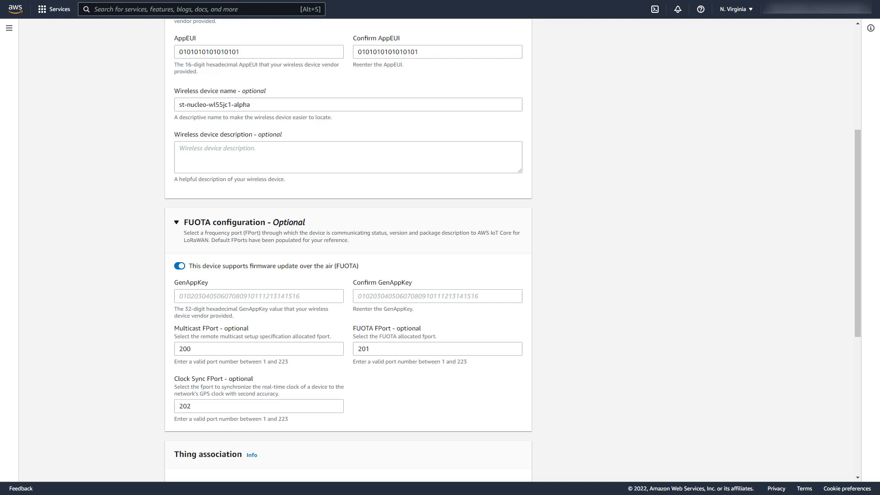
left_click(258, 295)
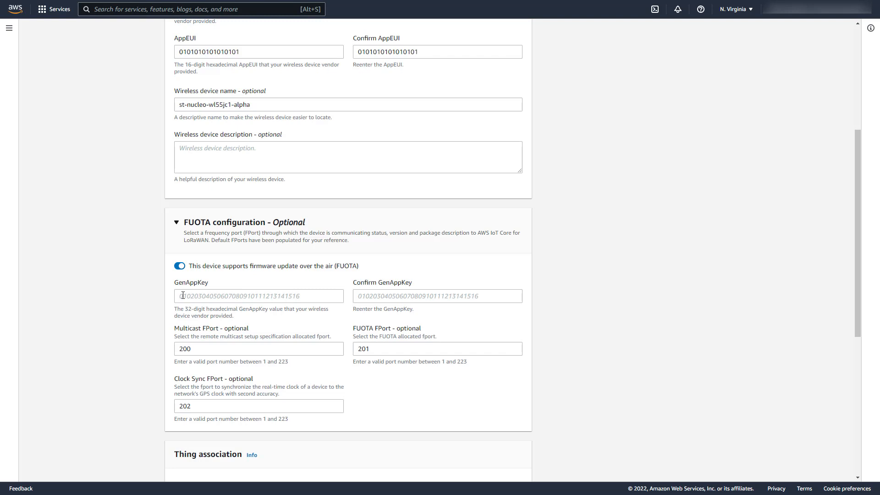
type("2B7E151628AED2A6ABF7158809CF4F3C")
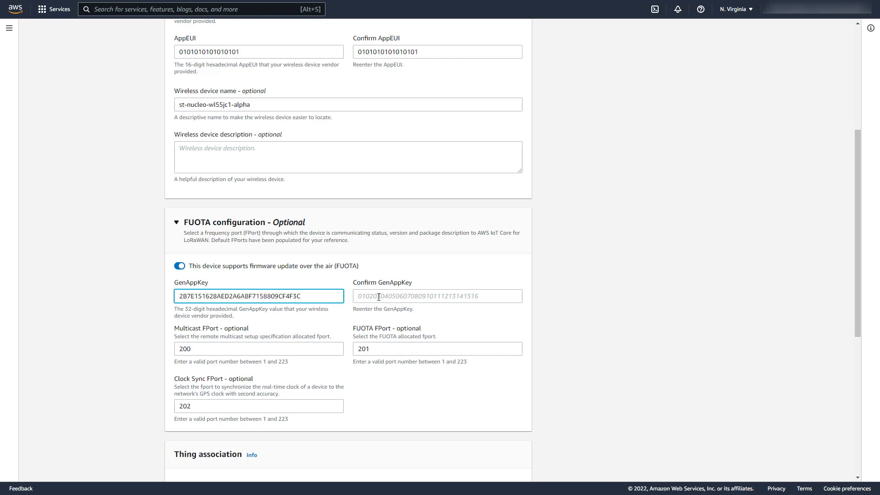
type("2B7E151628AED2A6ABF7158809CF4F3C")
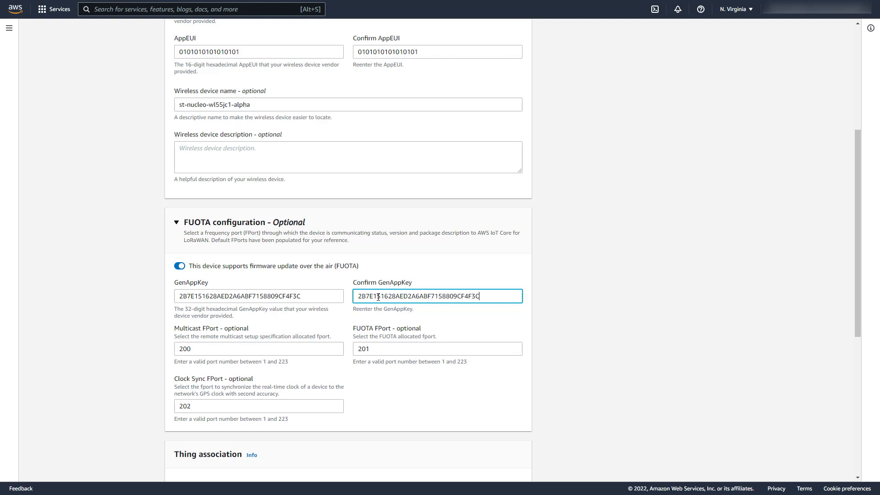
Pick the ST Nucleo WL55JC1 profiles, keep destination st-nucleo-wl55jc1, and add the device
scroll("down", 3)
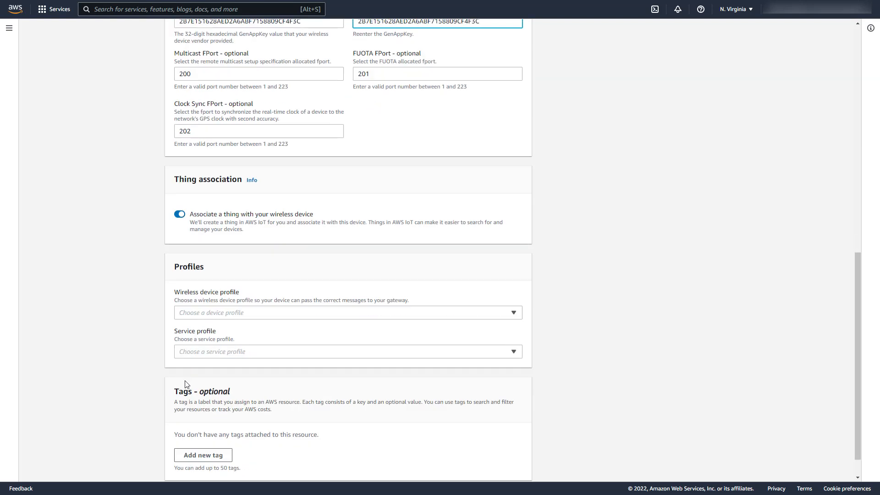
left_click(347, 320)
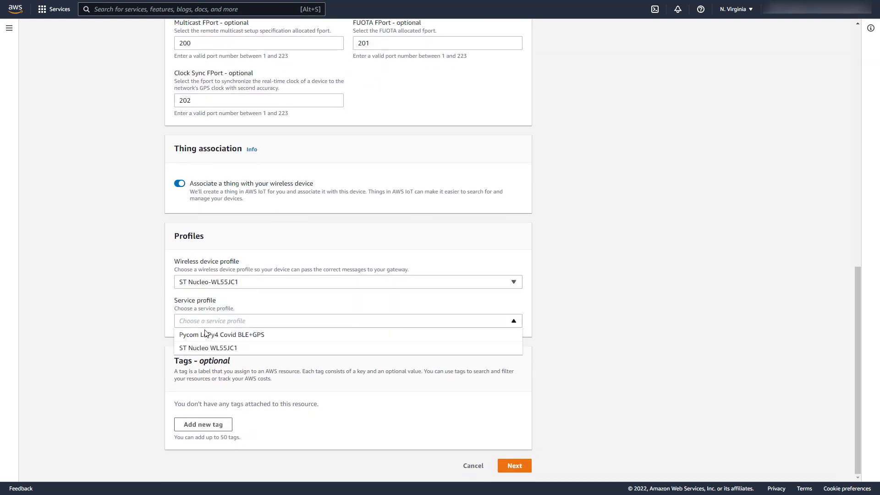
left_click(208, 348)
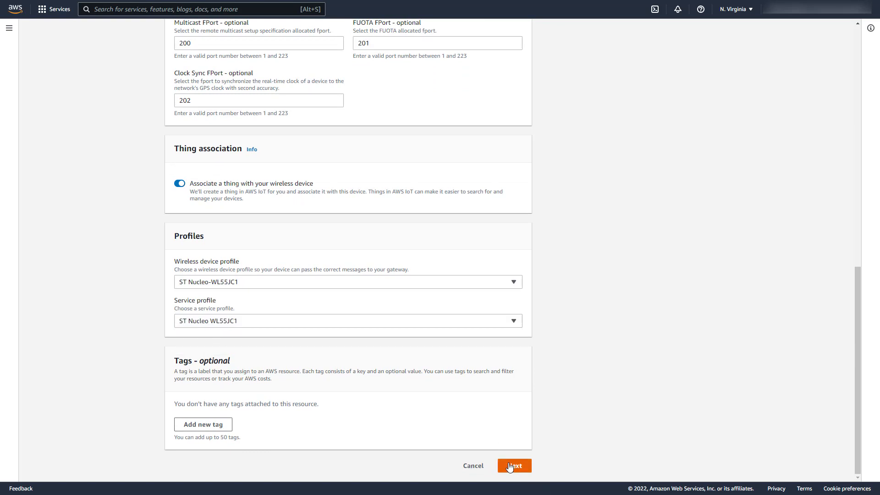
left_click(513, 465)
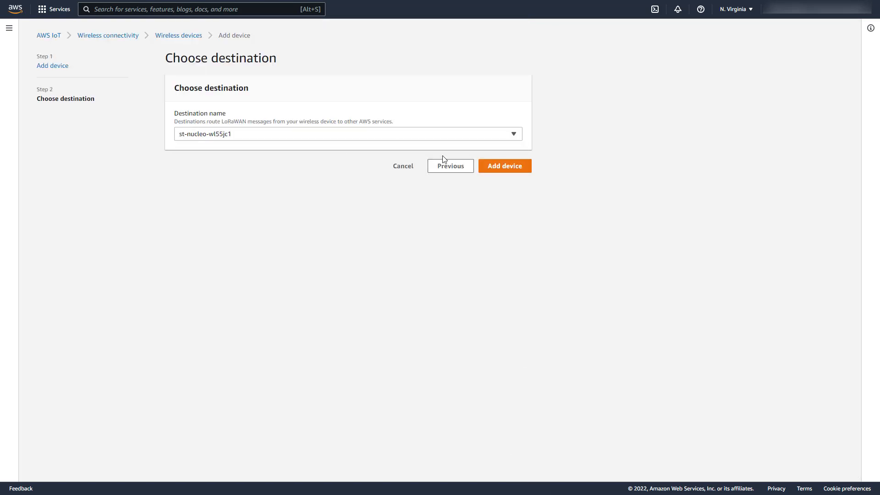
left_click(504, 165)
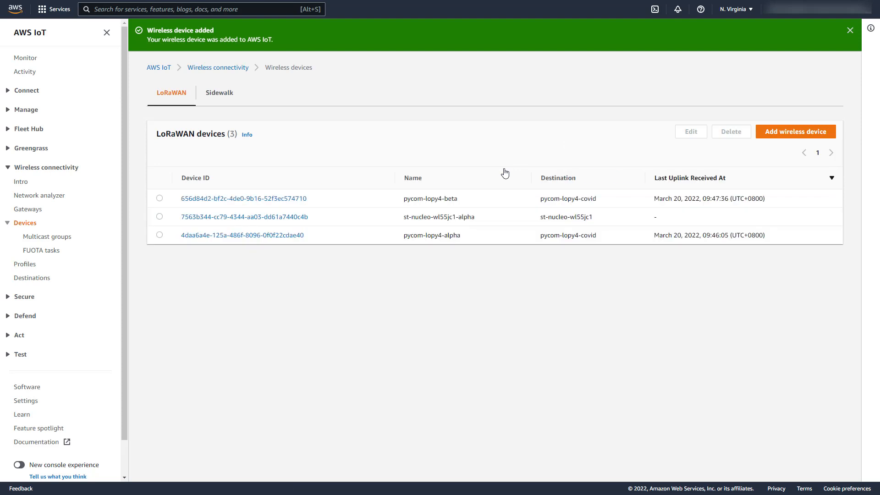
left_click(48, 236)
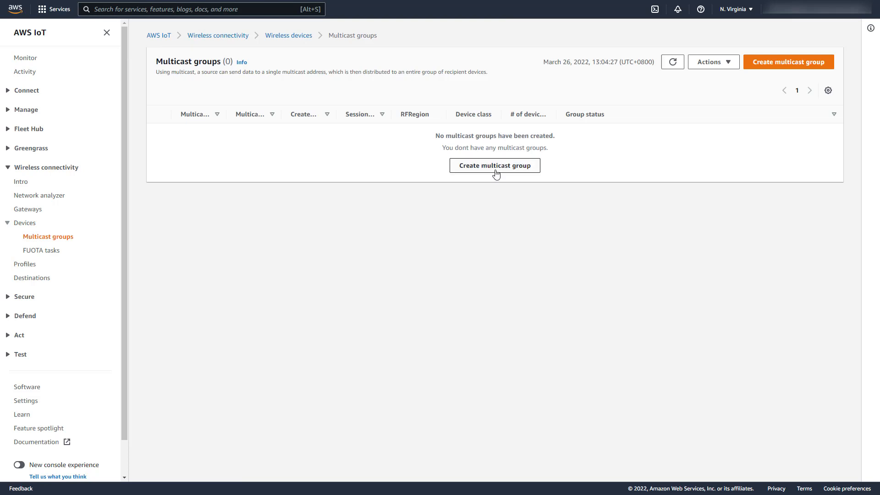
Set up multicast group my-fuota-group in AU915, Class C, with device 7563b344-cc79-4344-aa03-dd61a7440c4b
left_click(495, 165)
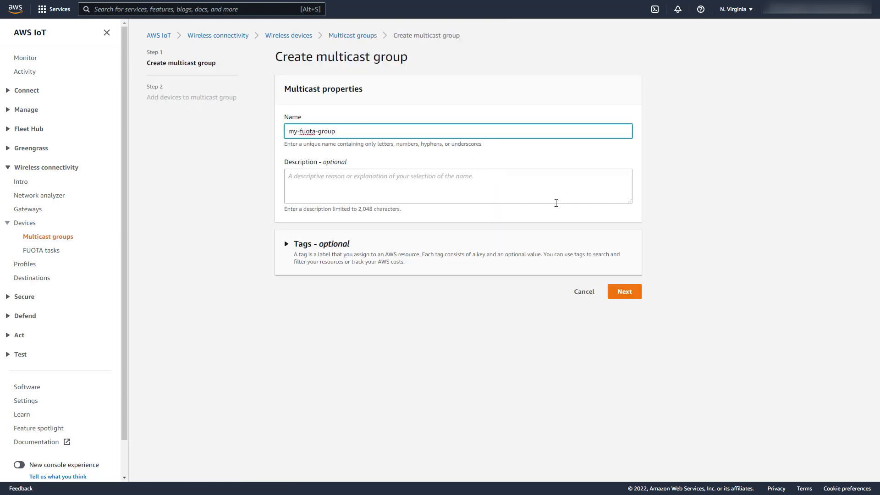
left_click(623, 291)
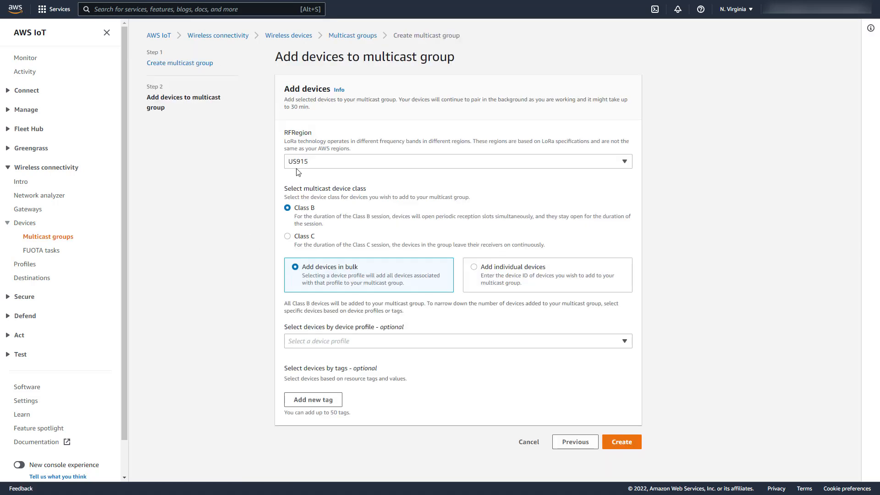
left_click(458, 160)
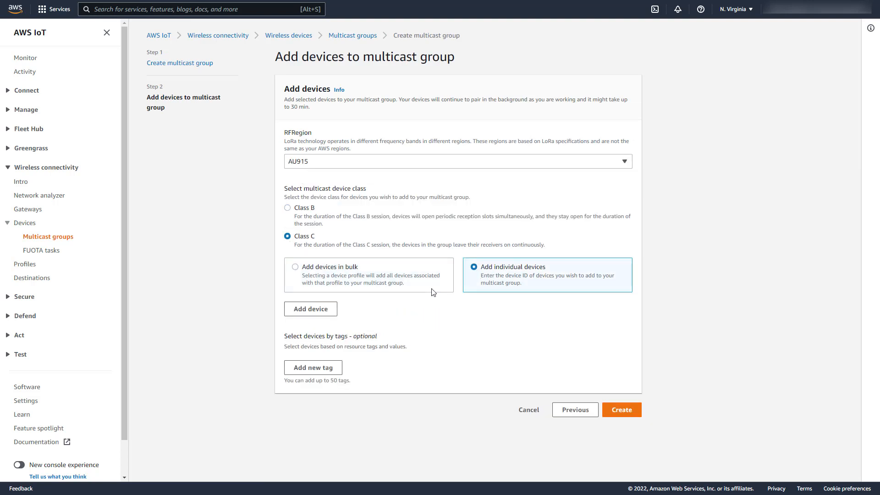
left_click(310, 309)
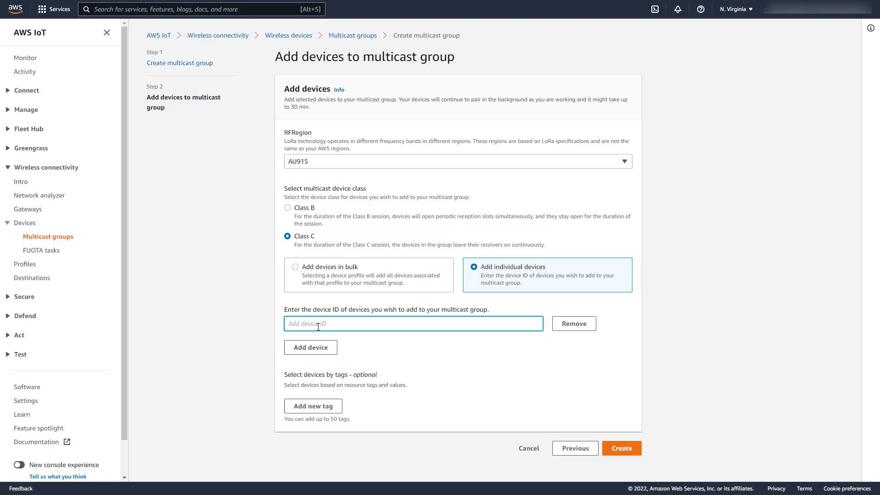
type("7563b344-cc79-4344-aa03-dd61a7440c4b")
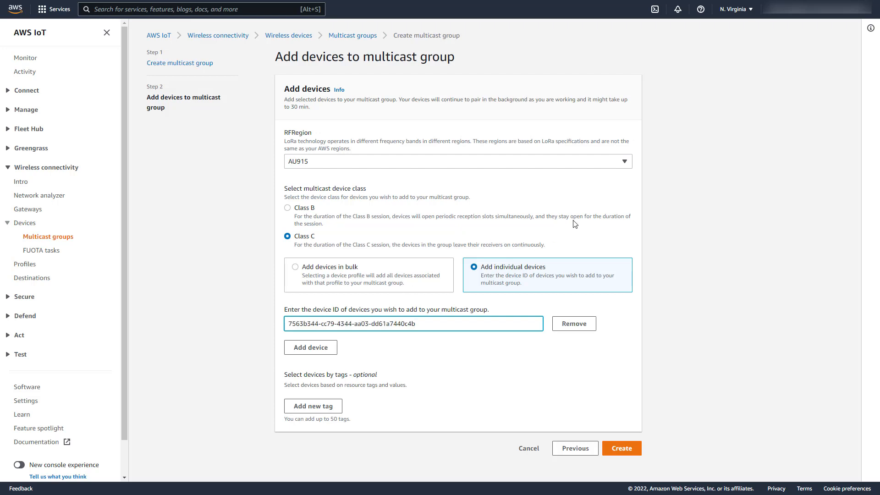
left_click(414, 323)
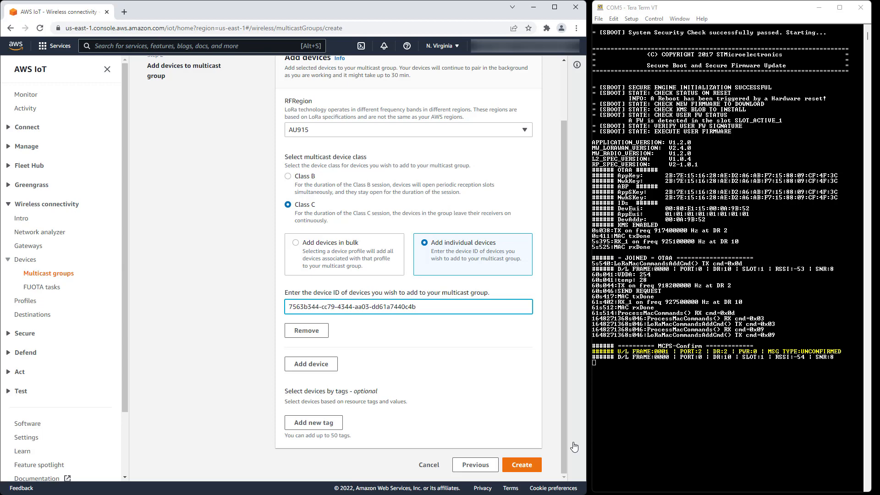
Save my-fuota-group so it is listed as AU915, Class C, one device, pending
left_click(520, 465)
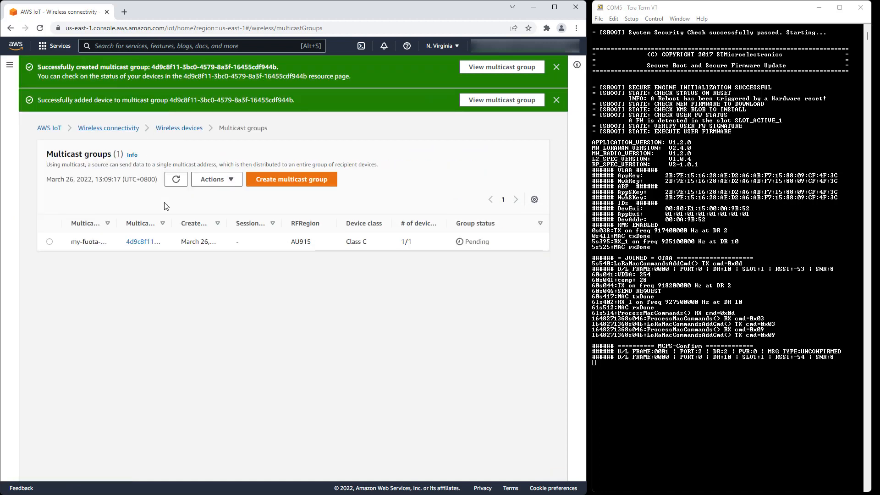
Open my-fuota-group's details and refresh until its device shows Multicast setup ready
left_click(142, 242)
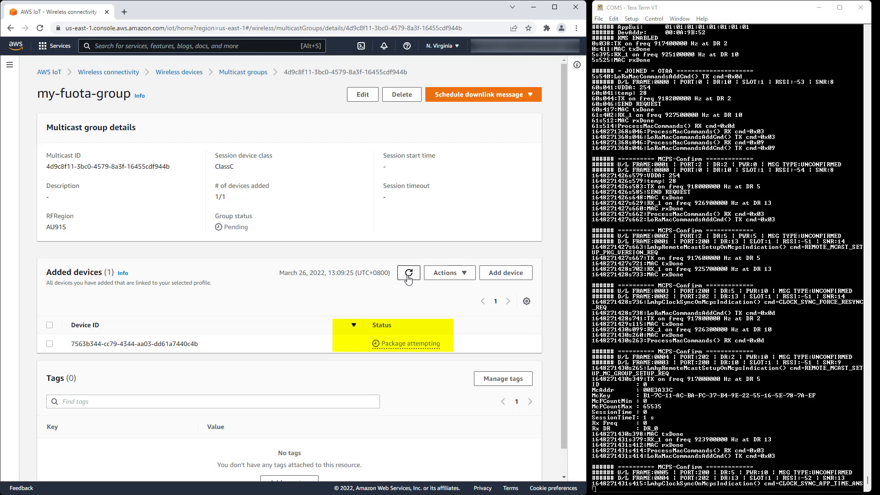
left_click(408, 272)
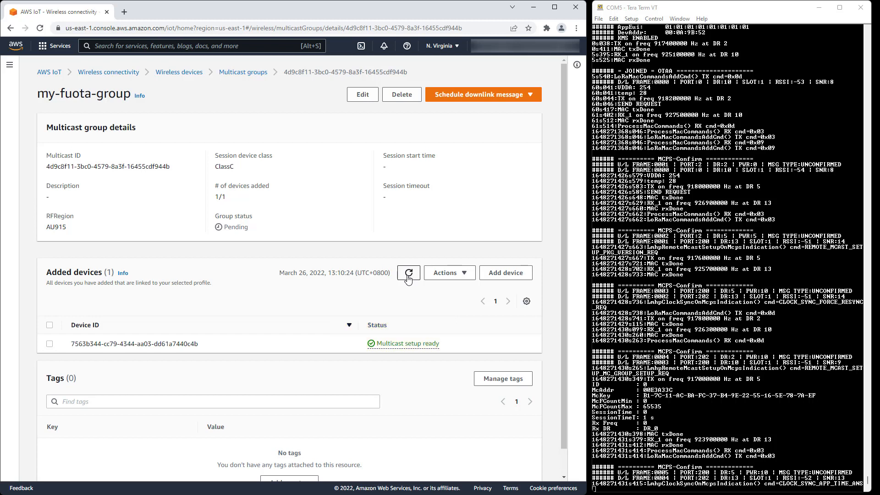
left_click_drag(383, 152, 441, 202)
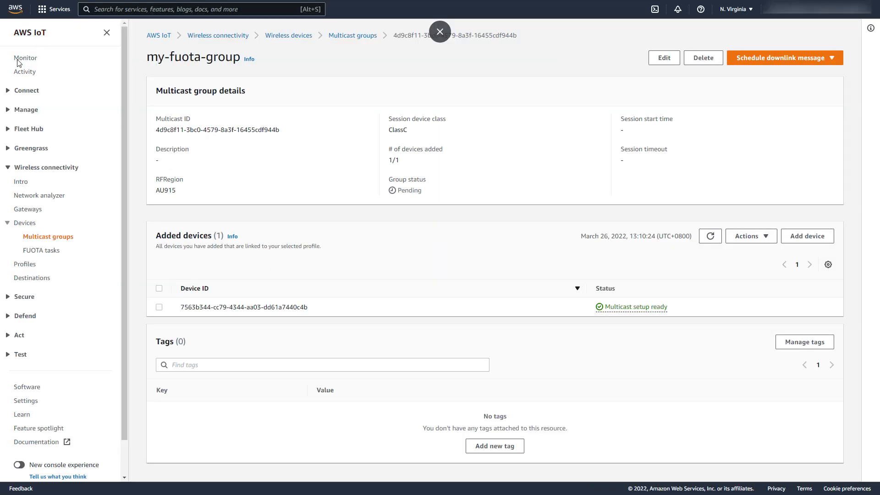
left_click(41, 250)
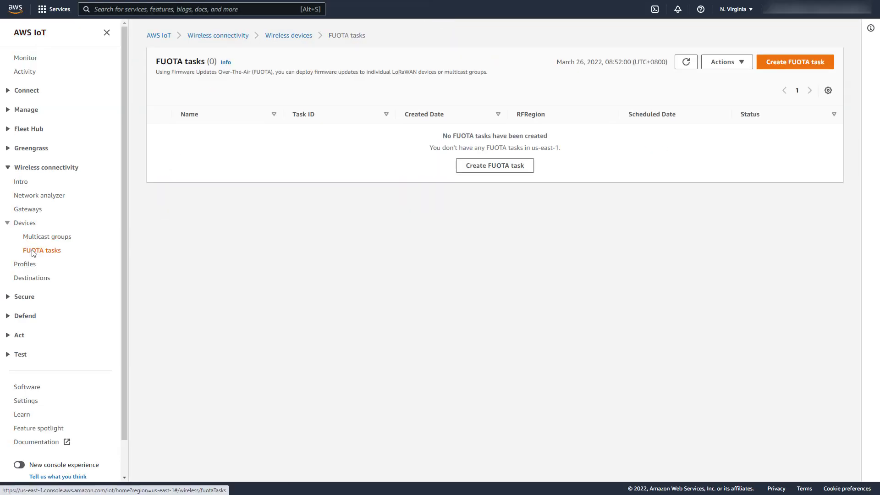
Start FUOTA task my-fuota-task on frequency band AU915 and proceed to firmware settings
left_click(495, 165)
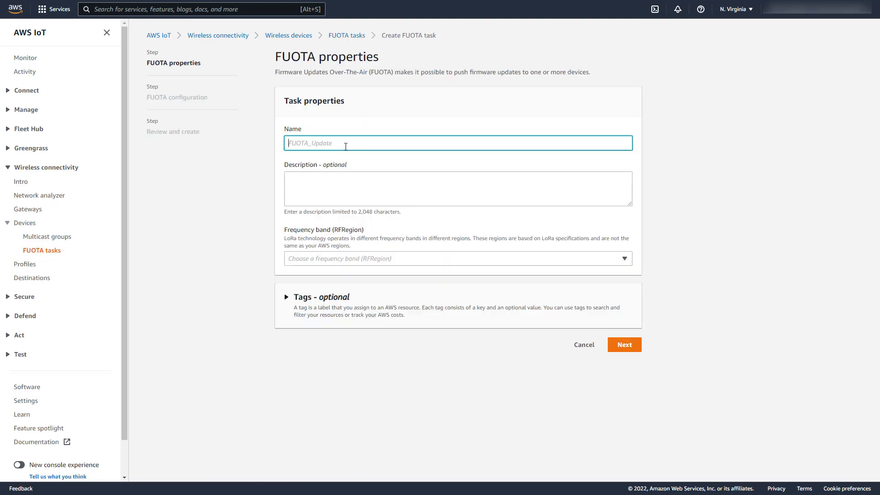
type("my-fuota-task")
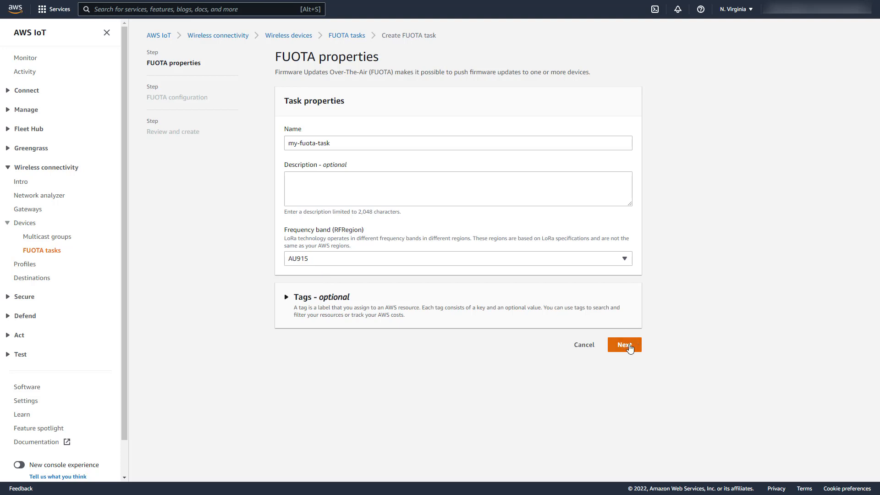
left_click(623, 345)
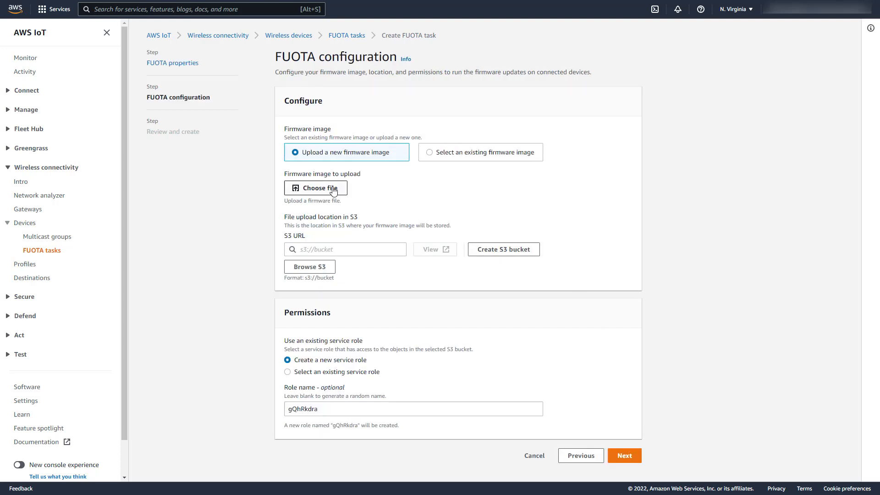
Select firmware image LoRaWAN_End_Node-1.2.1.sfb for the task
left_click(315, 187)
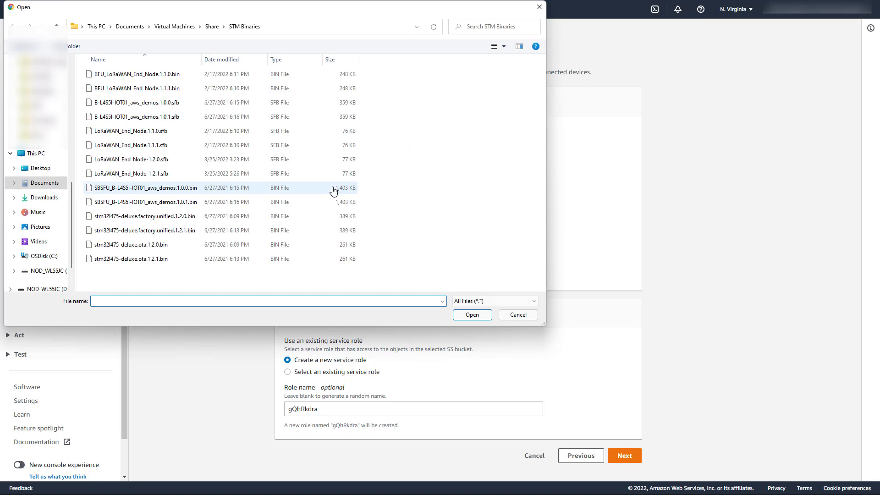
left_click(130, 173)
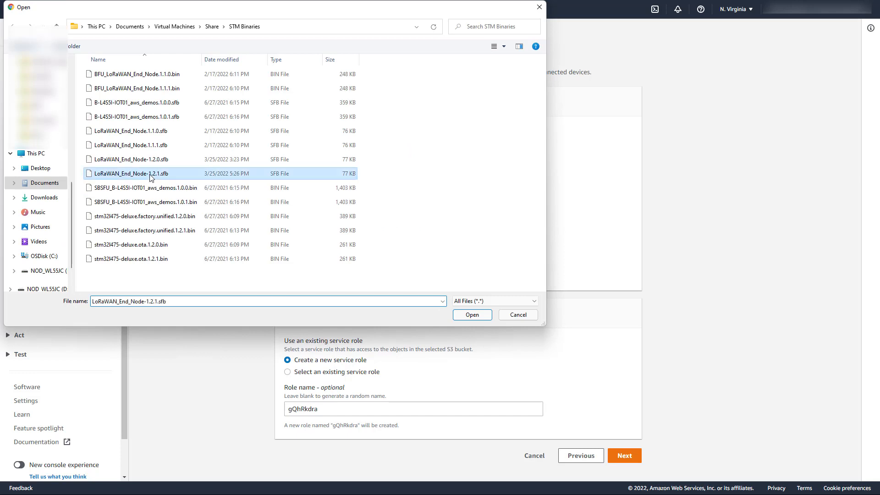
left_click(472, 315)
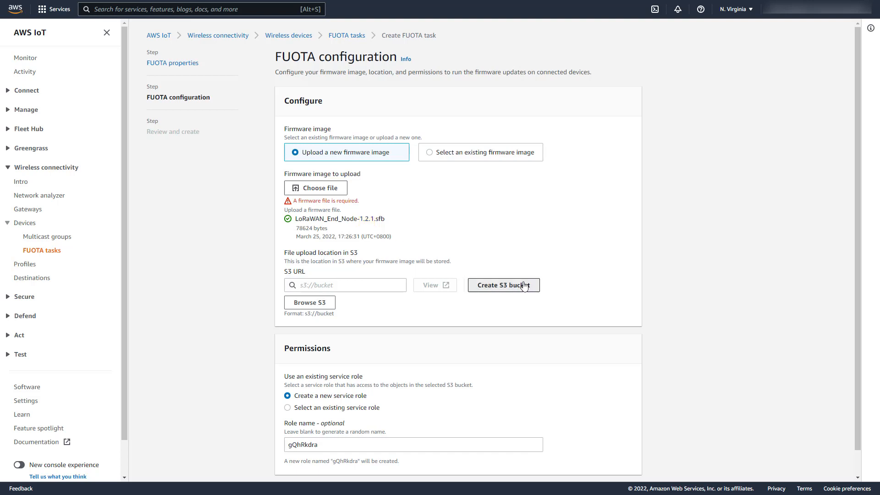
Create S3 bucket my-fuota-bucket, set role name my-fuota-role, and continue to review
left_click(503, 285)
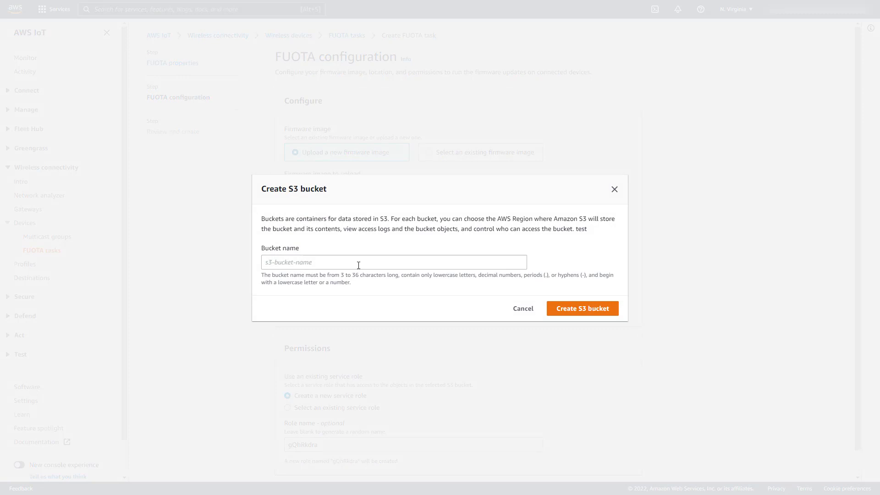
left_click(393, 261)
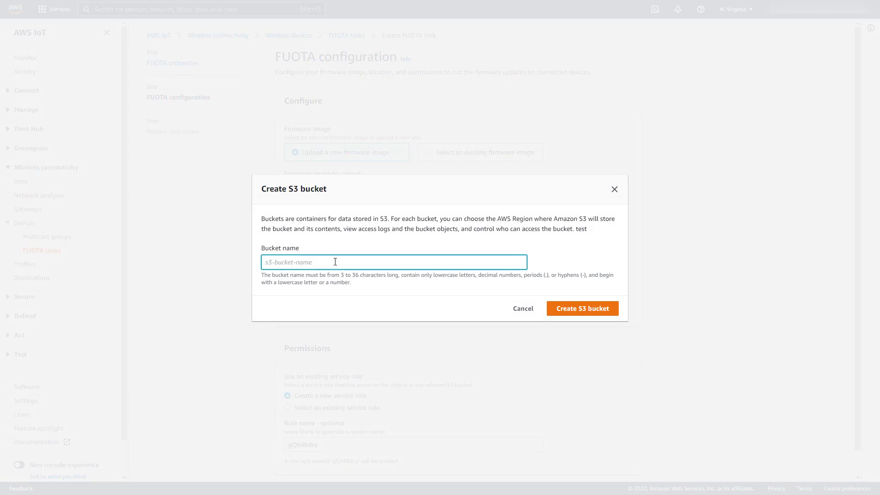
type("my-fuota-bucket")
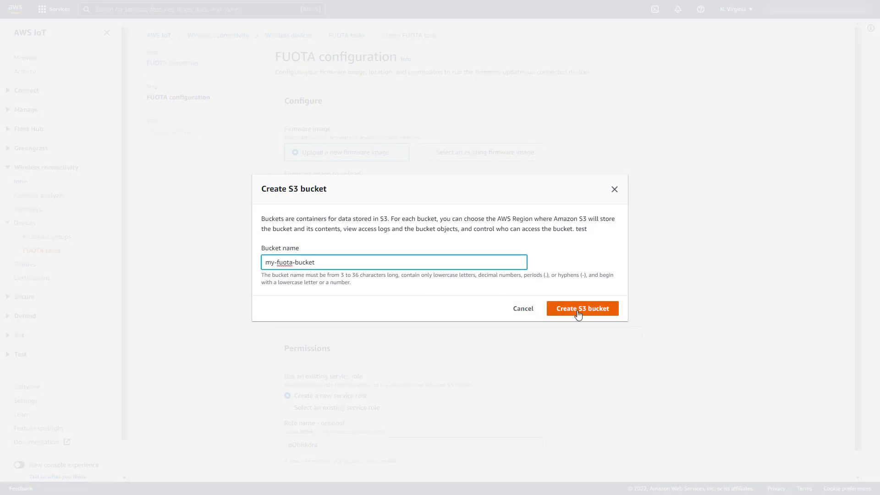
left_click(582, 308)
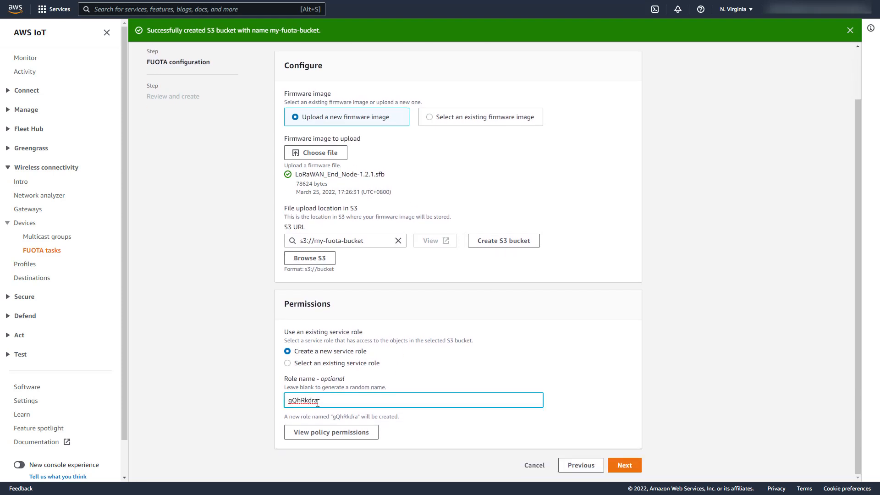
type("my-fuota-role")
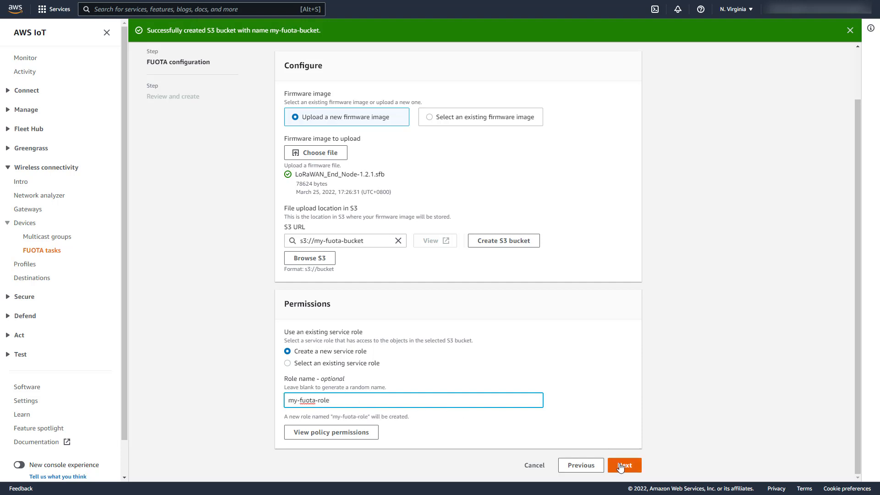
left_click(623, 465)
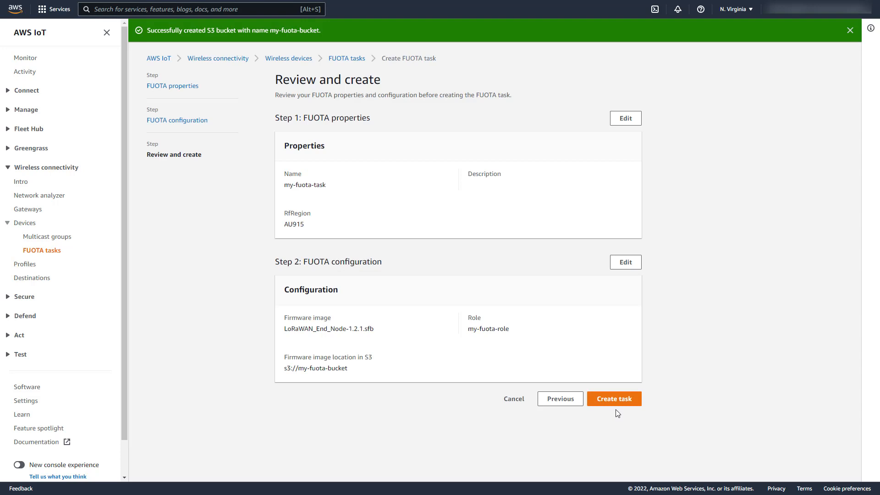
Create my-fuota-task and open its details from the FUOTA tasks list
left_click(613, 399)
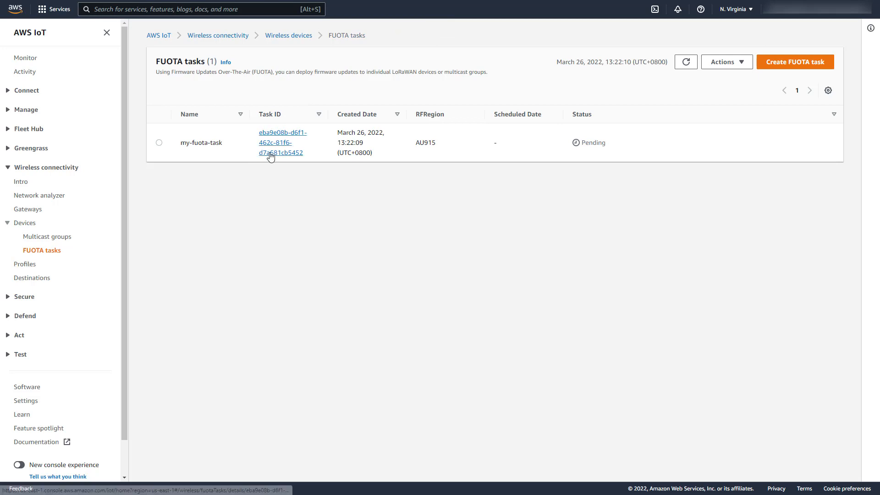
left_click(282, 142)
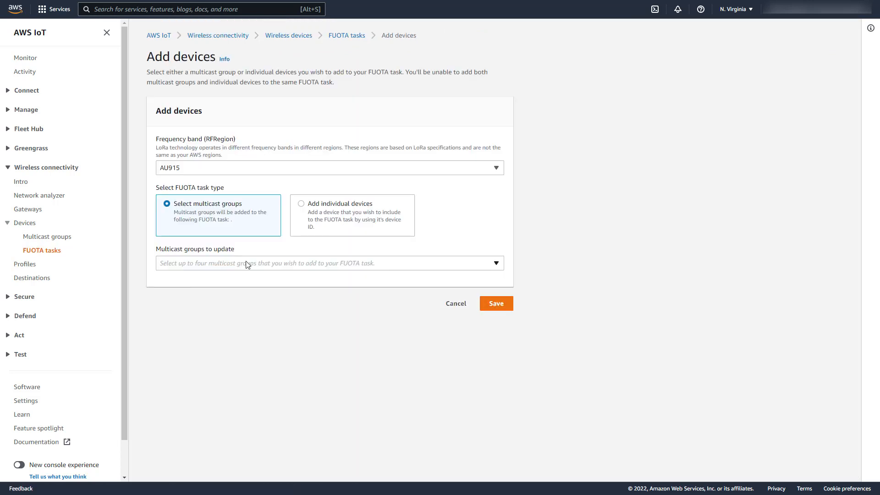
Select my-fuota-group under Multicast groups to update and save it to the task
left_click(330, 263)
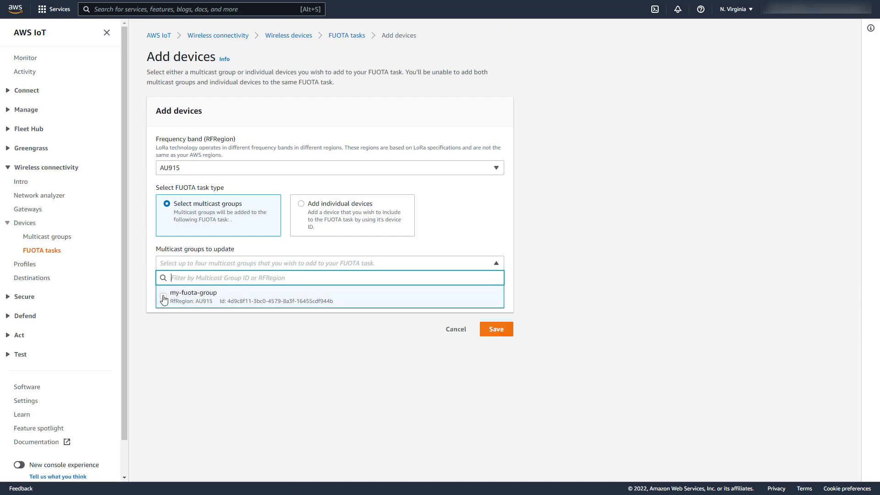
left_click(163, 295)
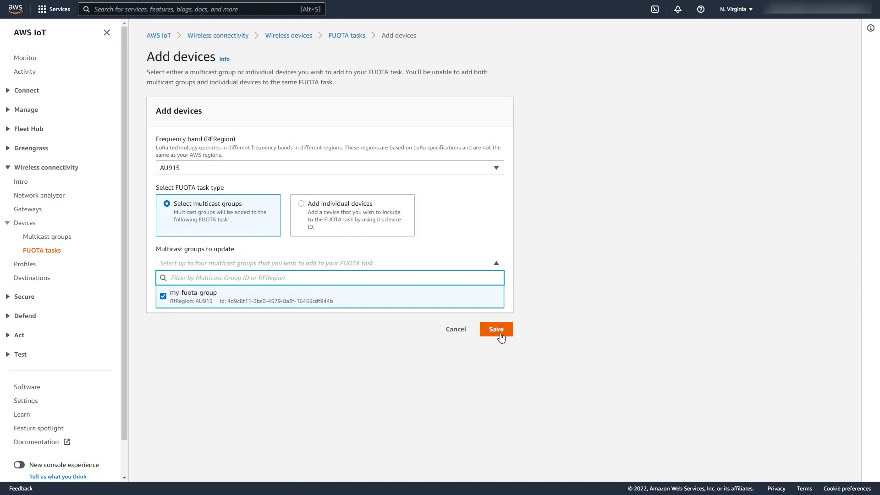
left_click(495, 329)
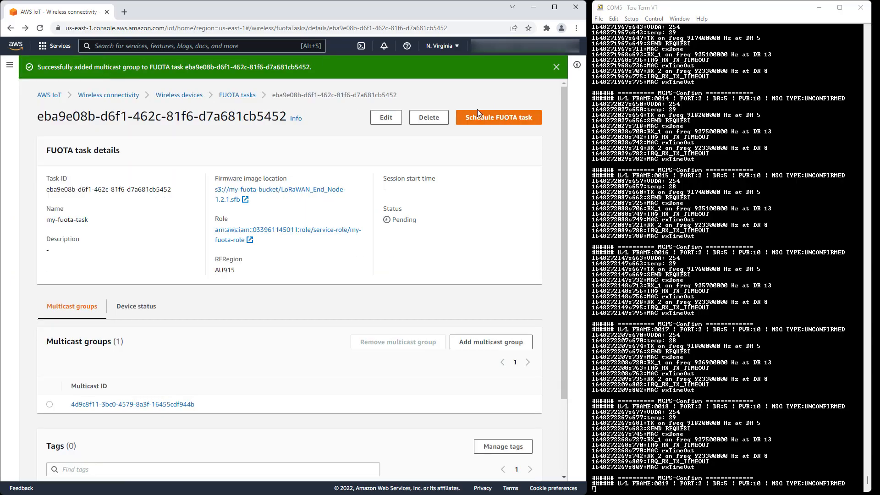
Schedule the FUOTA task to start March 26, 2022 at 14:00
left_click(498, 118)
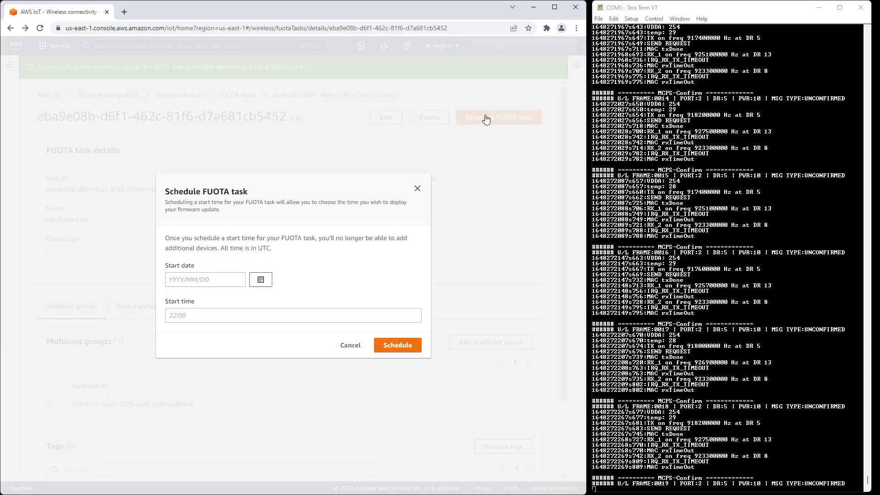
left_click(260, 279)
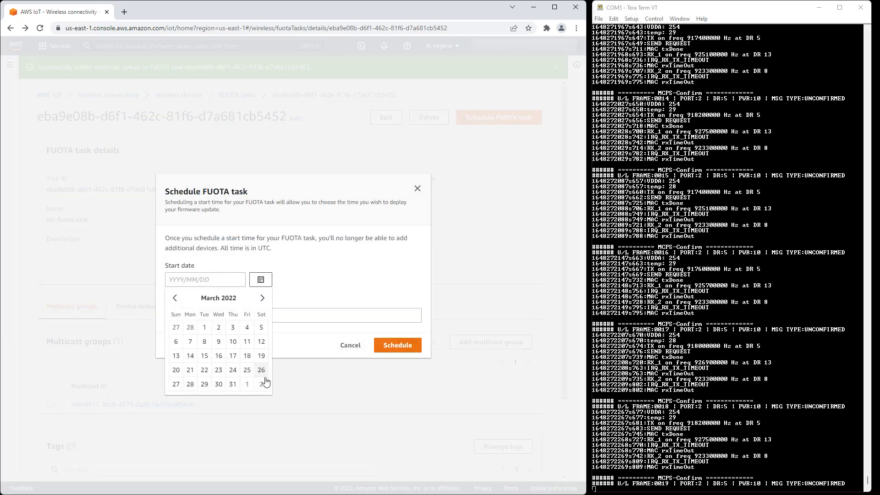
left_click(260, 369)
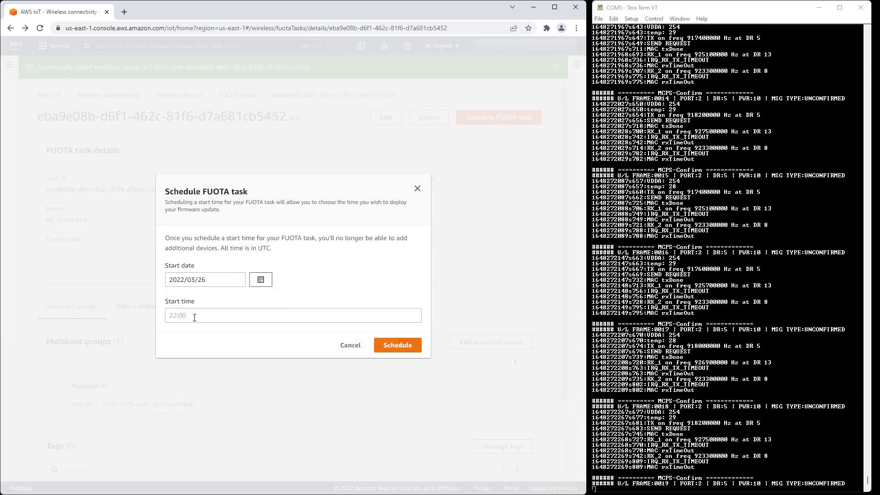
left_click(291, 315)
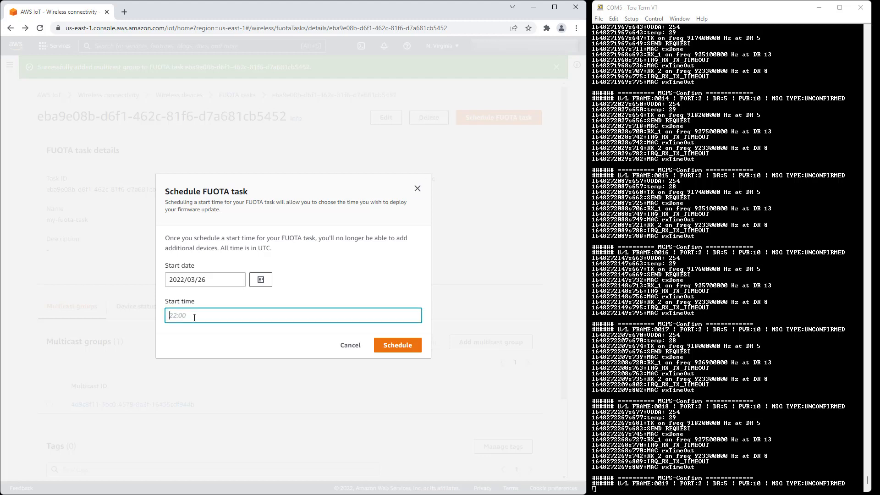
type("14:00")
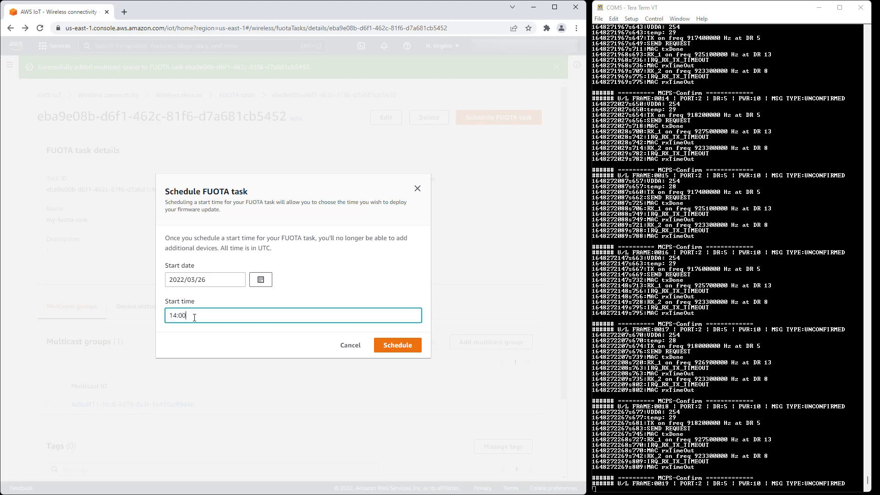
left_click(397, 345)
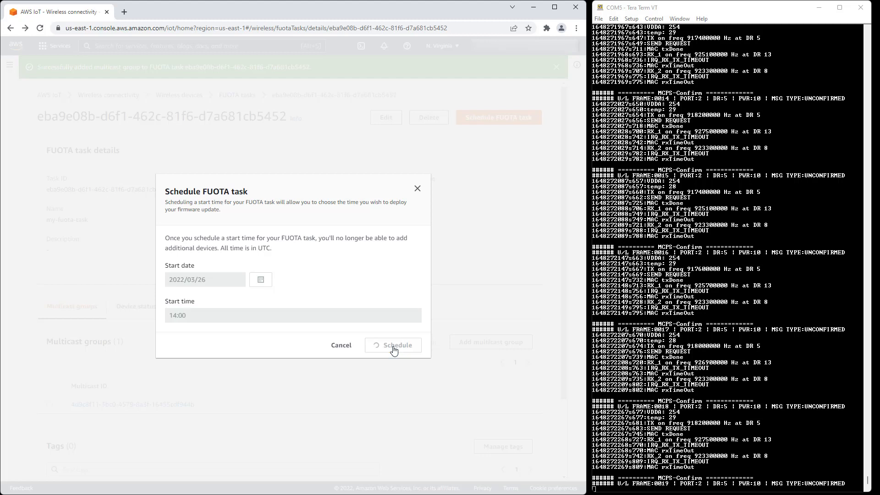
left_click(393, 345)
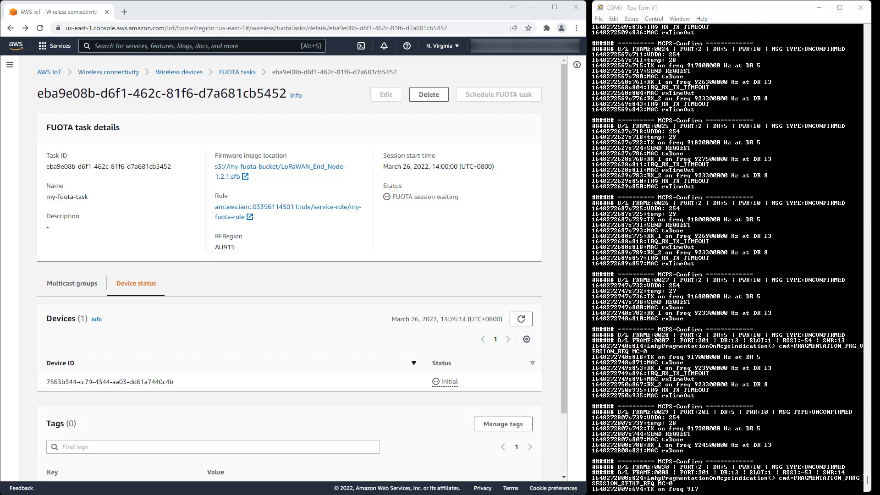
Scroll the task details page to watch the waiting session's device status
scroll("down", 3)
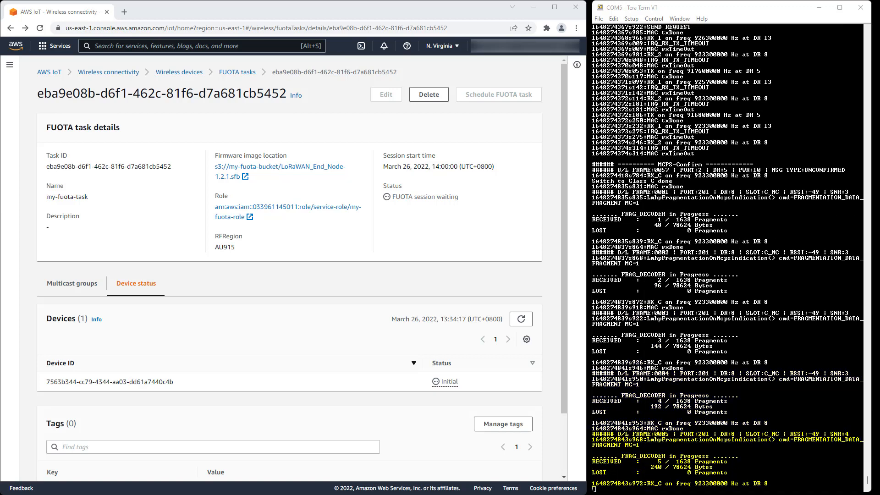
Scroll the Tera Term COM5 log to follow all 1638 fragments arriving and Secure Boot installing
scroll("down", 3)
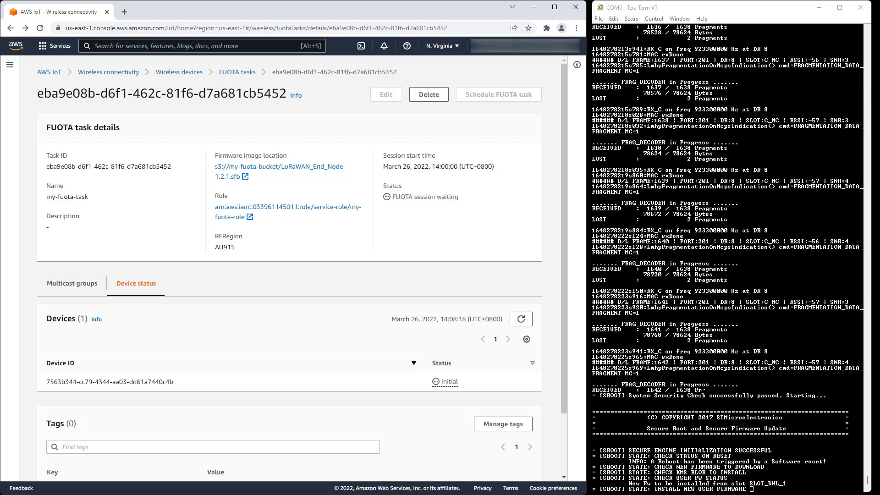
Scroll the Tera Term log to the reboot and the APPLICATION_VERSION V1.2.1 line
scroll("down", 3)
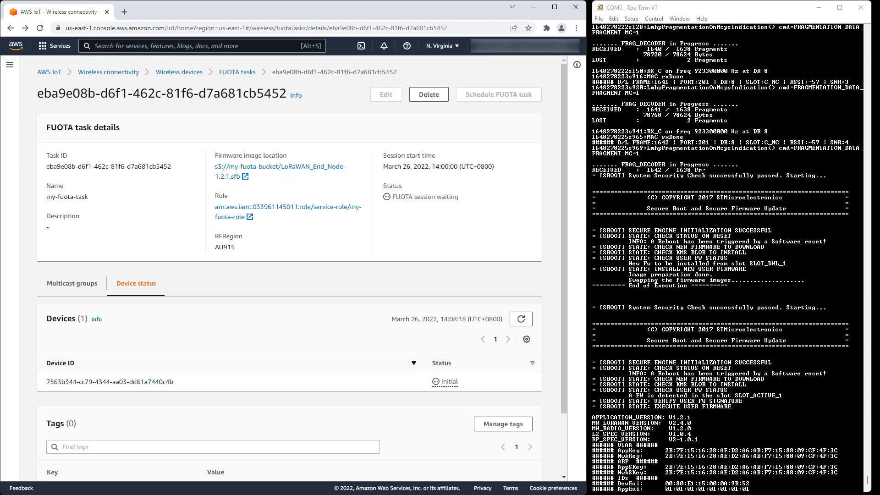
scroll("down", 3)
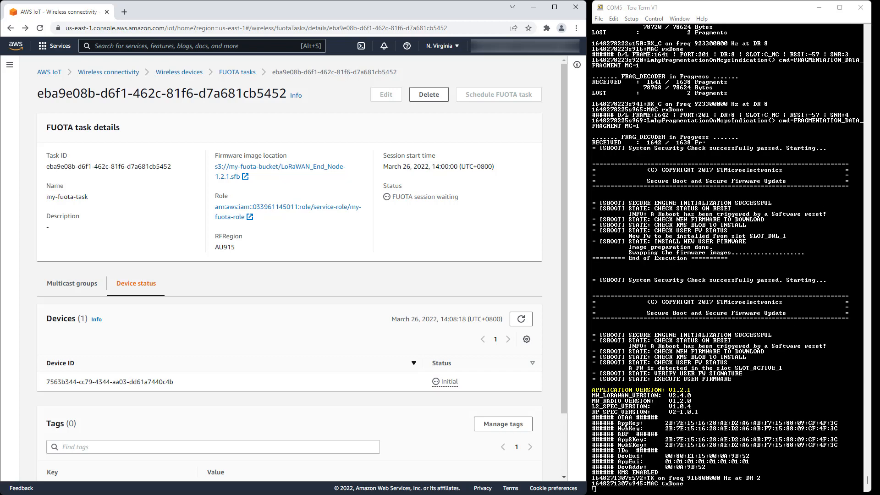